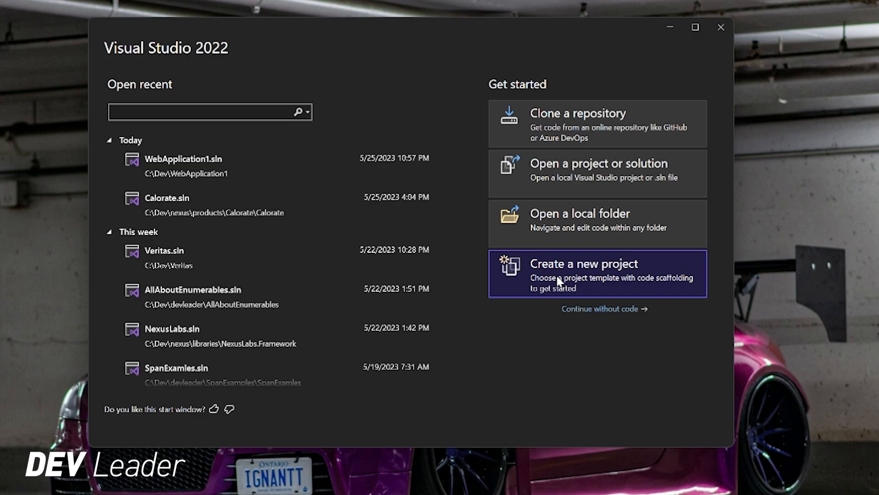
# Pick the ASP.NET Core Web API template for a new project, reaching the WebApplication2 naming page.
pyautogui.click(597, 273)
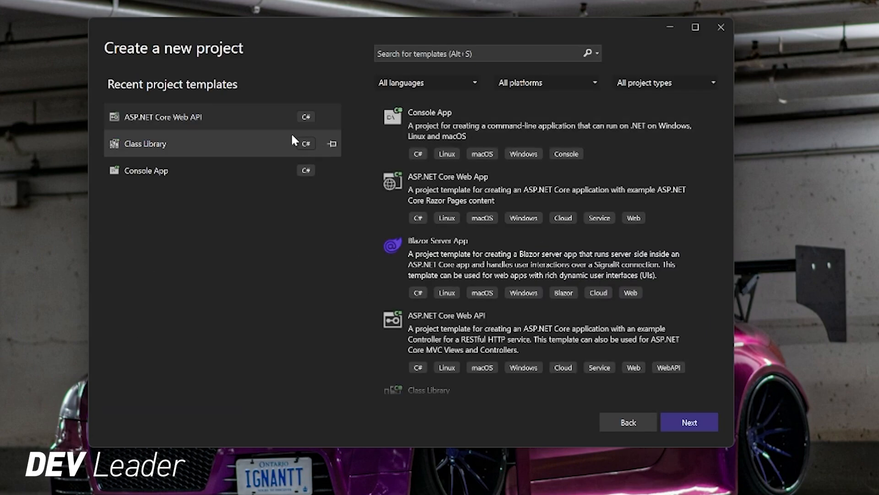
pyautogui.moveTo(165, 126)
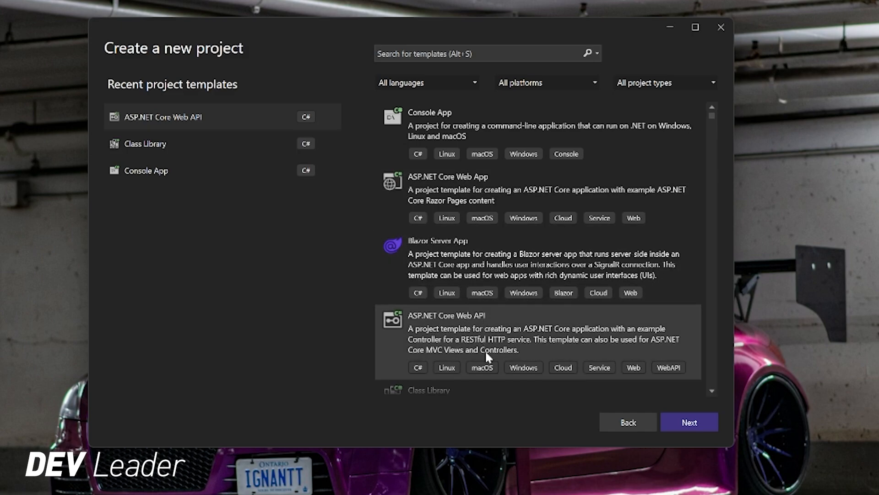
pyautogui.moveTo(515, 193)
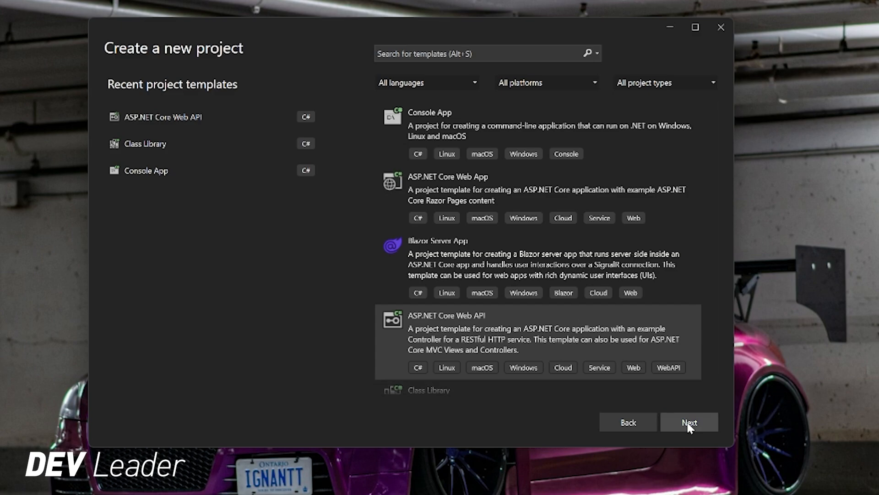
pyautogui.click(688, 422)
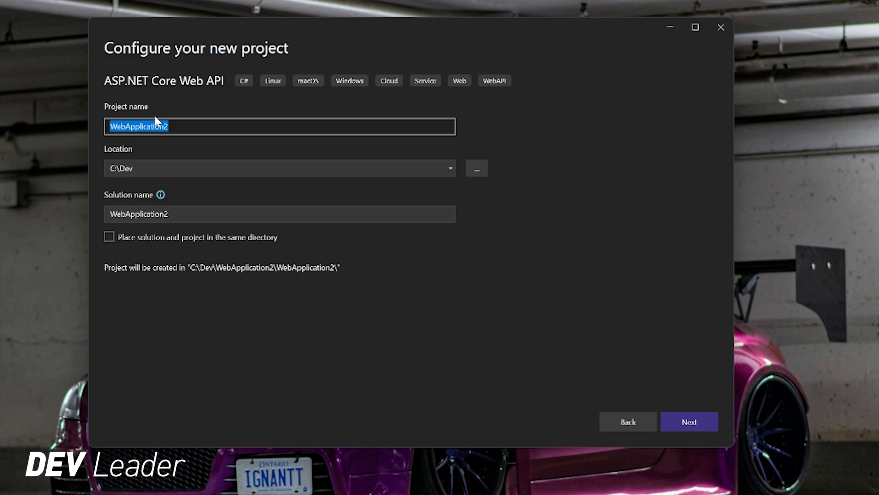
pyautogui.moveTo(133, 165)
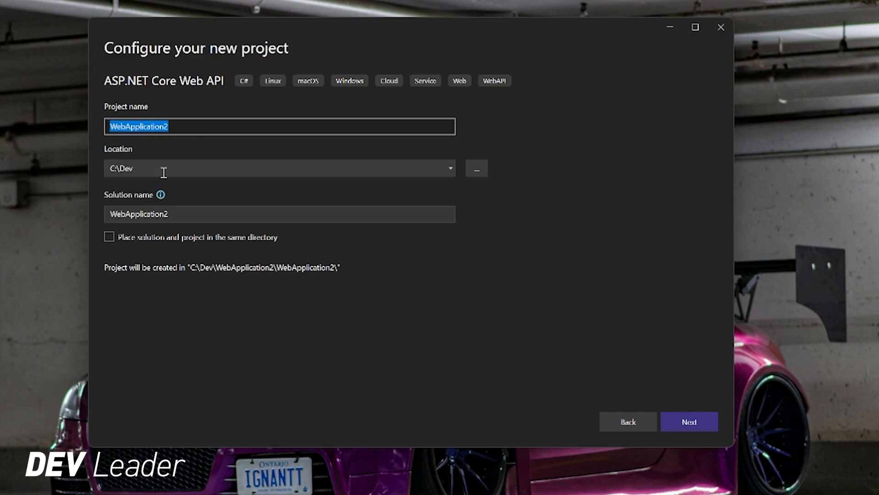
# Keep the WebApplication2 name and create it on .NET 7.0 with HTTPS, Docker, OpenAPI and minimal APIs.
pyautogui.click(690, 421)
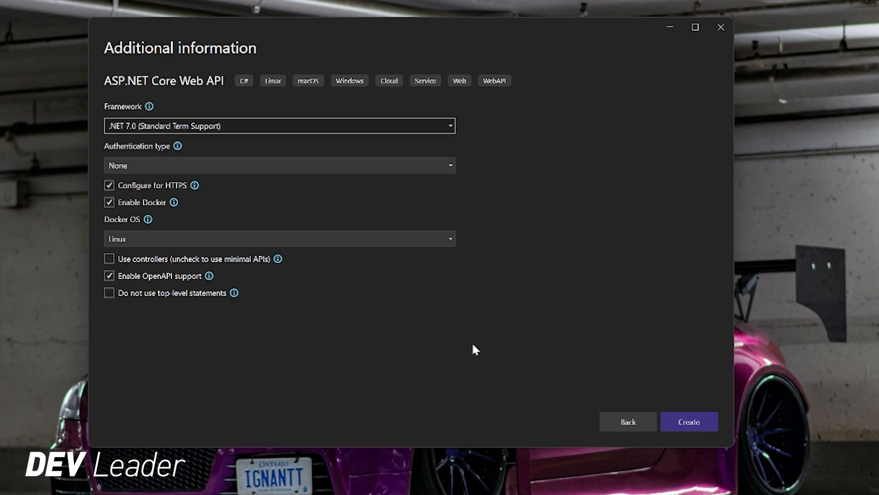
pyautogui.moveTo(500, 204)
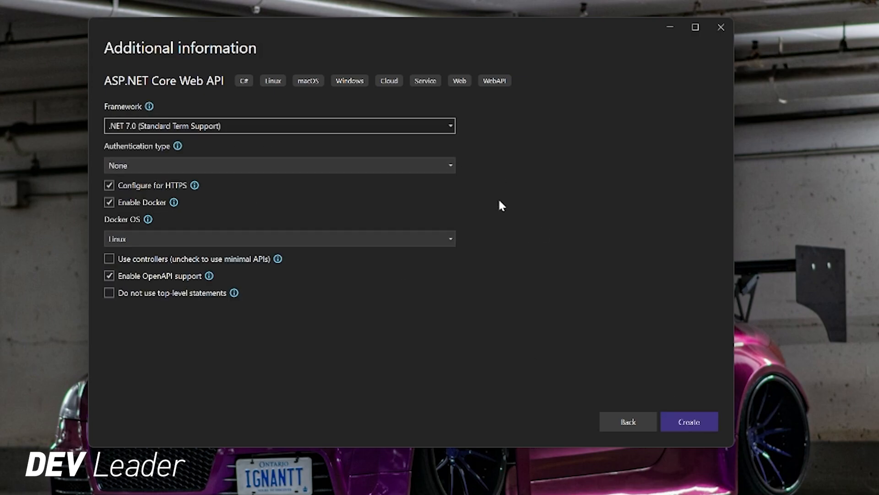
pyautogui.moveTo(500, 260)
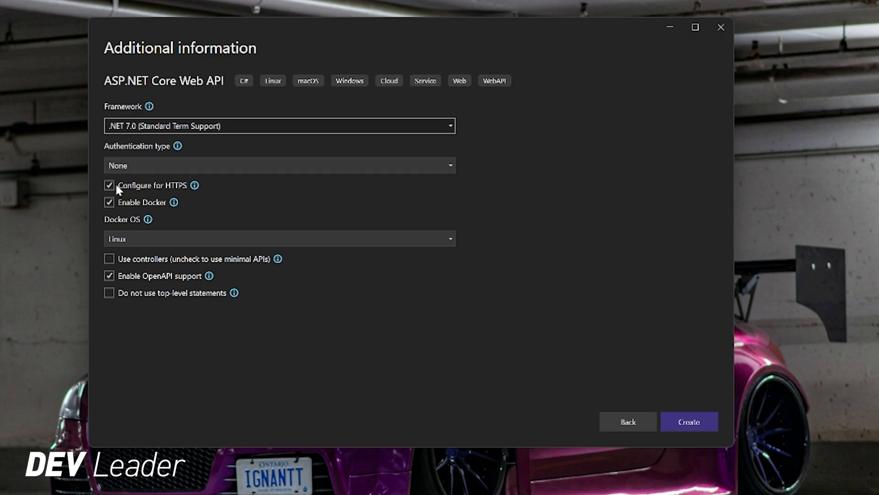
pyautogui.moveTo(185, 199)
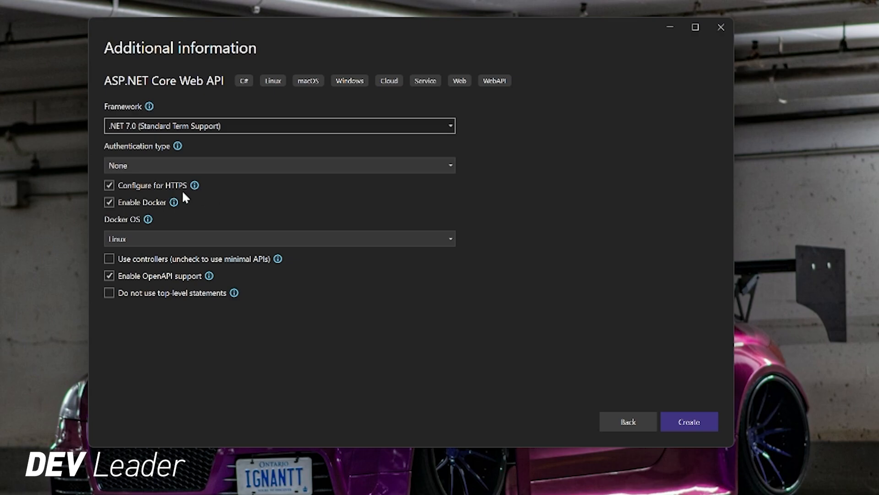
pyautogui.moveTo(169, 207)
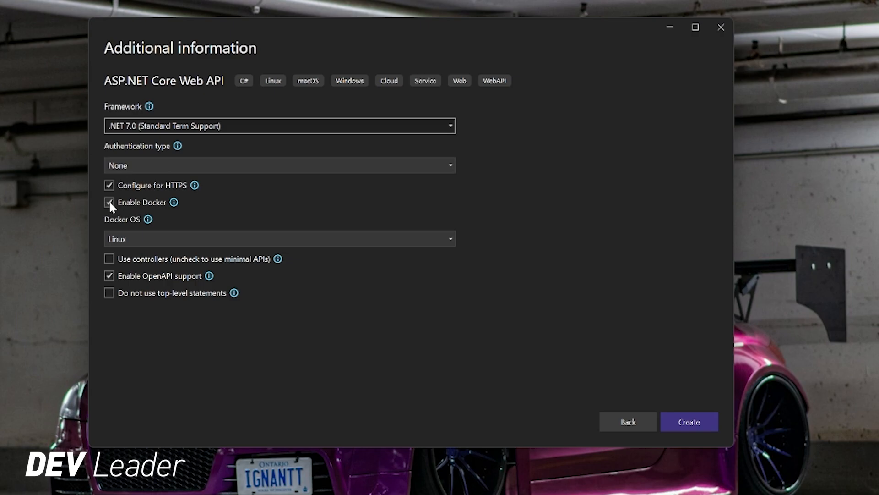
pyautogui.click(109, 202)
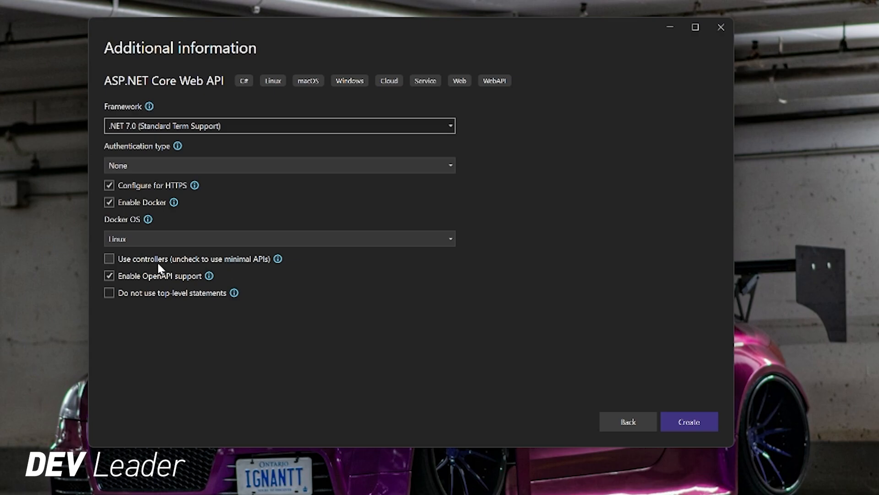
pyautogui.moveTo(184, 272)
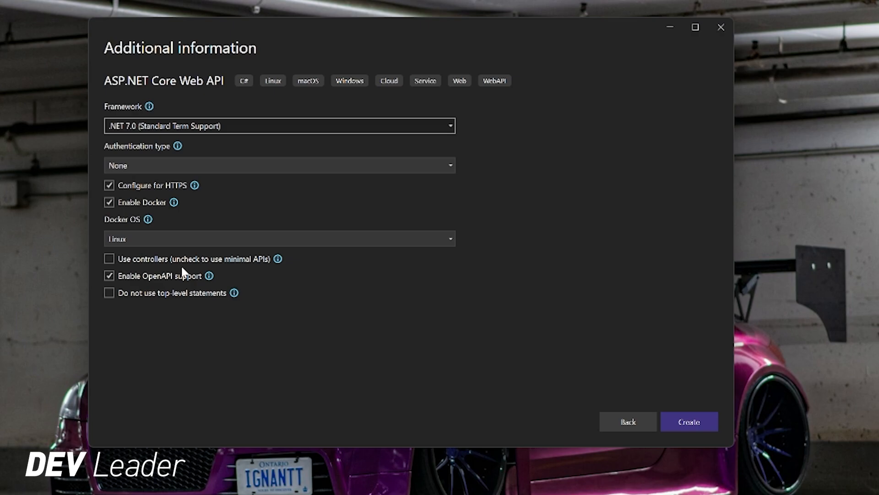
pyautogui.moveTo(253, 275)
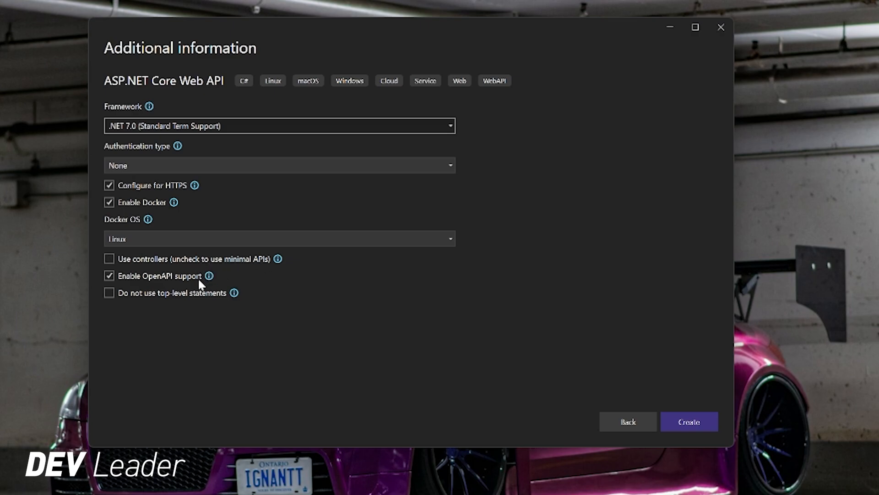
pyautogui.moveTo(214, 283)
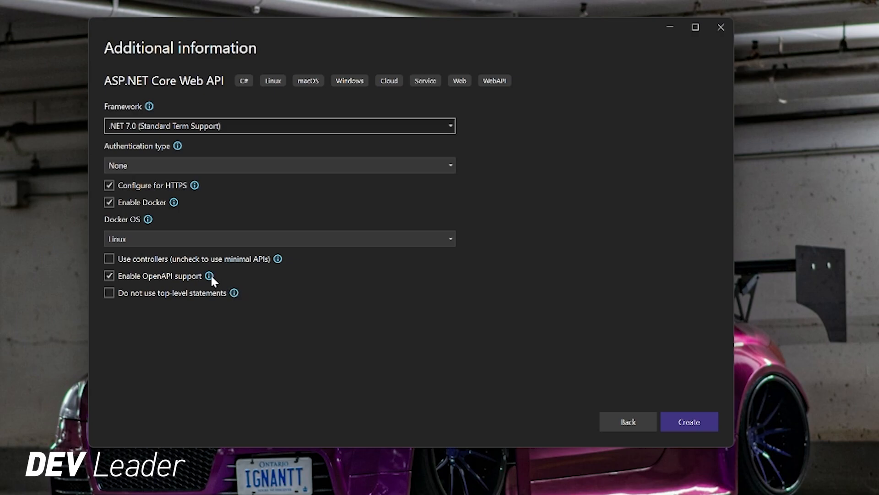
pyautogui.moveTo(439, 309)
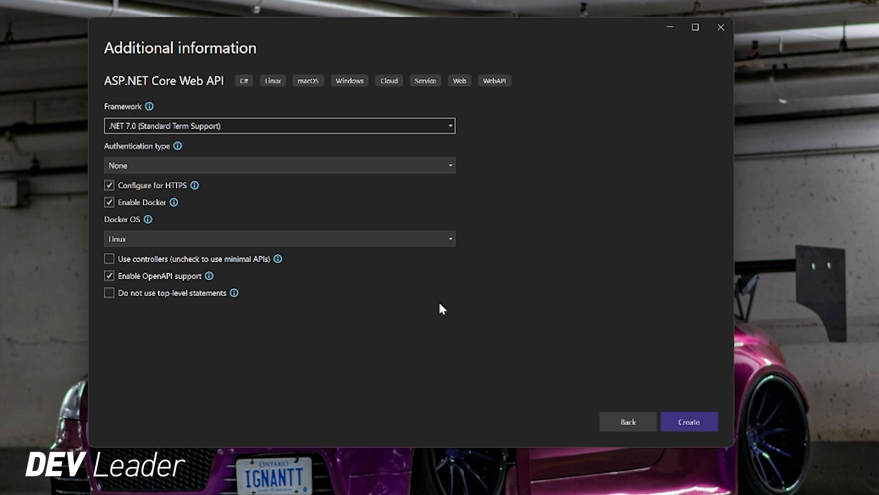
pyautogui.moveTo(464, 316)
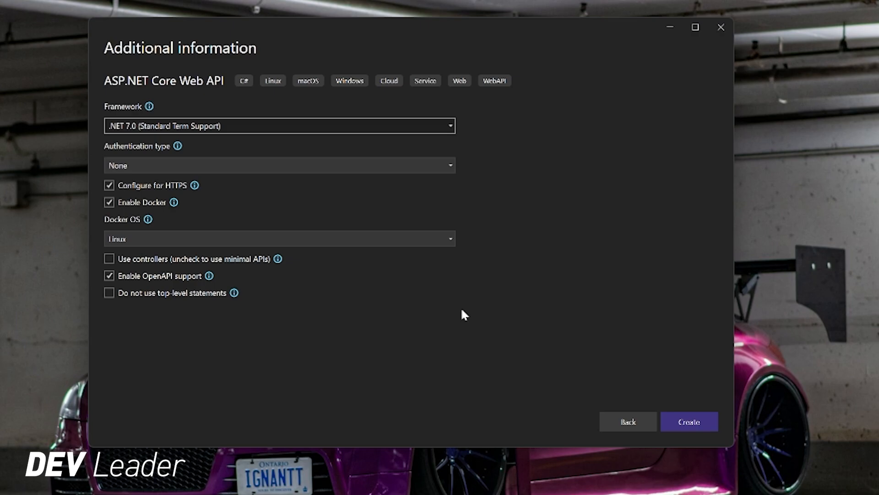
pyautogui.moveTo(614, 363)
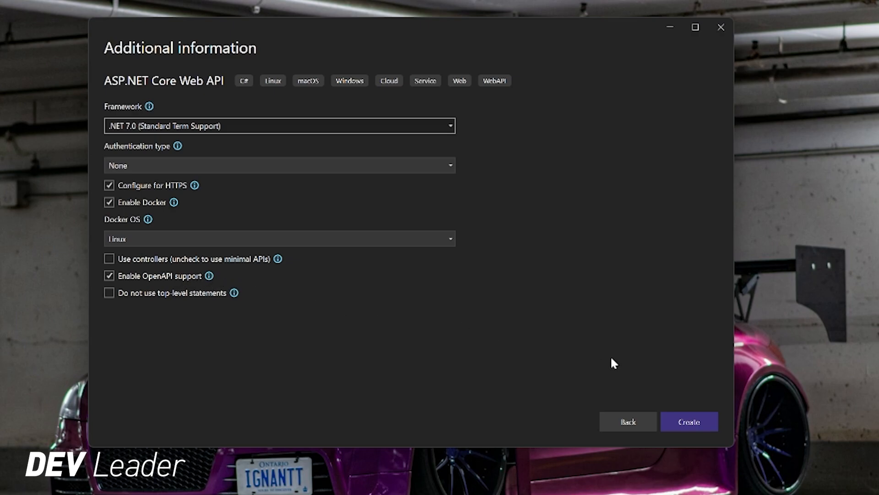
pyautogui.moveTo(543, 256)
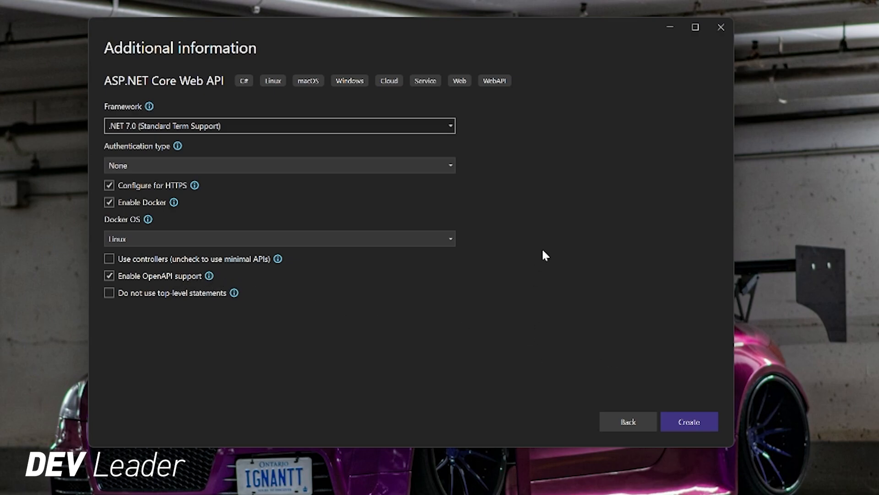
pyautogui.moveTo(113, 307)
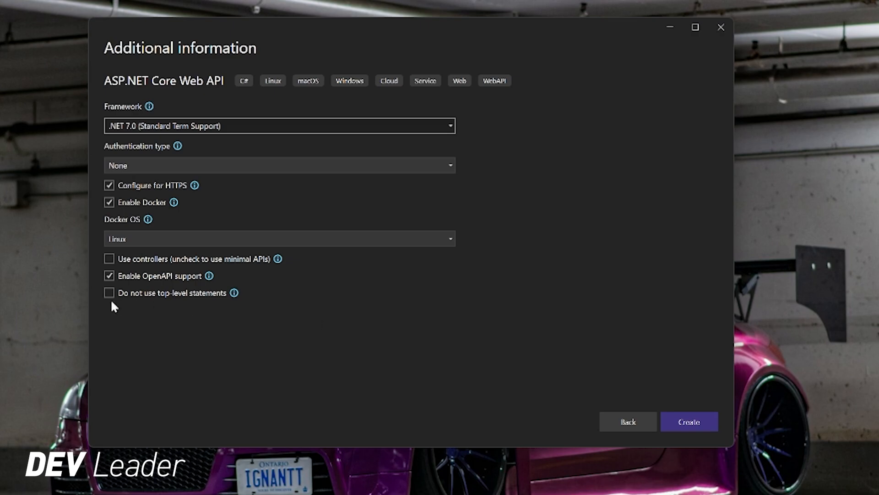
pyautogui.moveTo(132, 308)
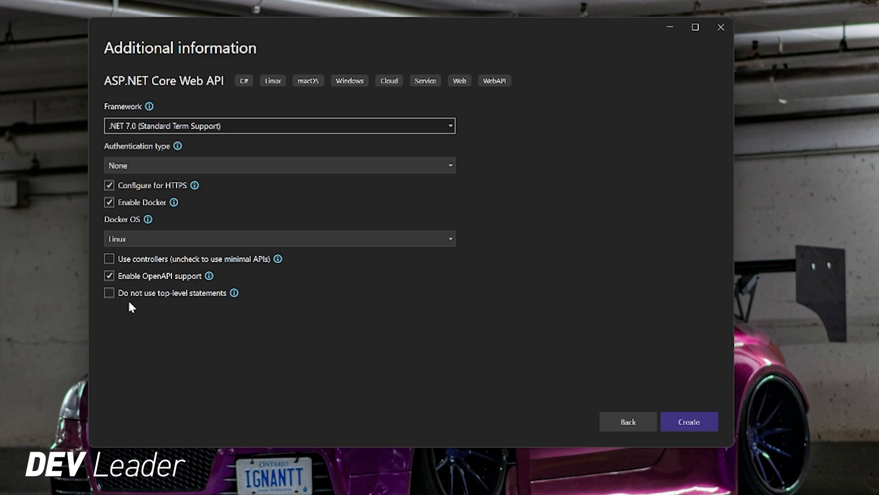
pyautogui.moveTo(722, 448)
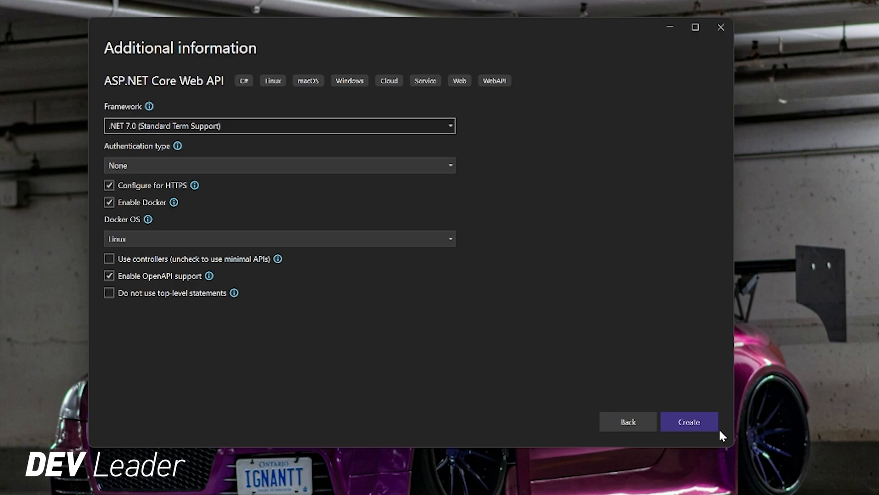
pyautogui.click(690, 421)
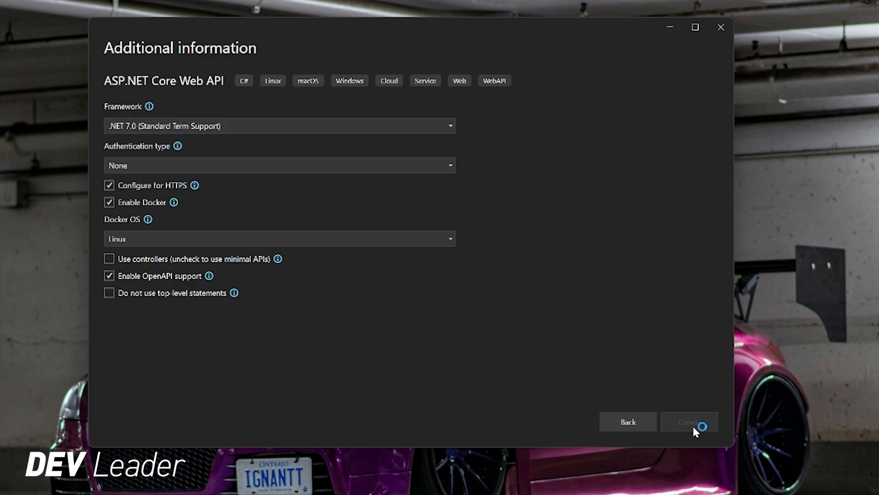
pyautogui.click(689, 421)
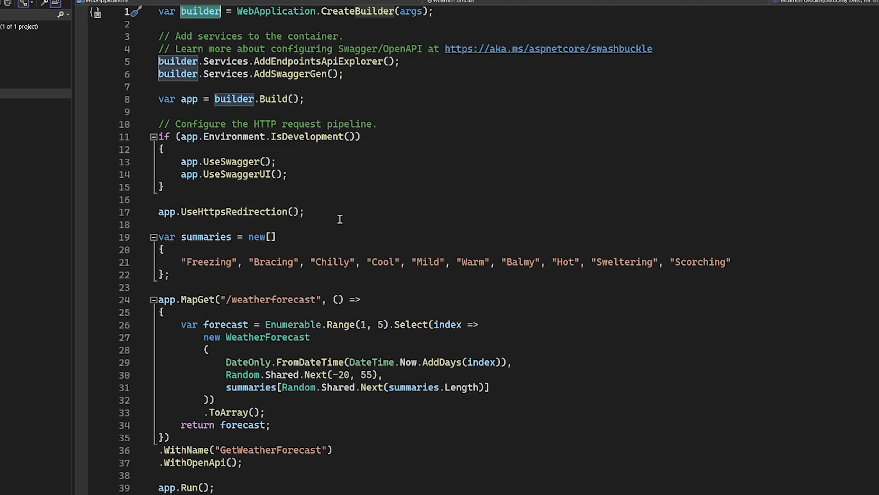
pyautogui.moveTo(327, 211)
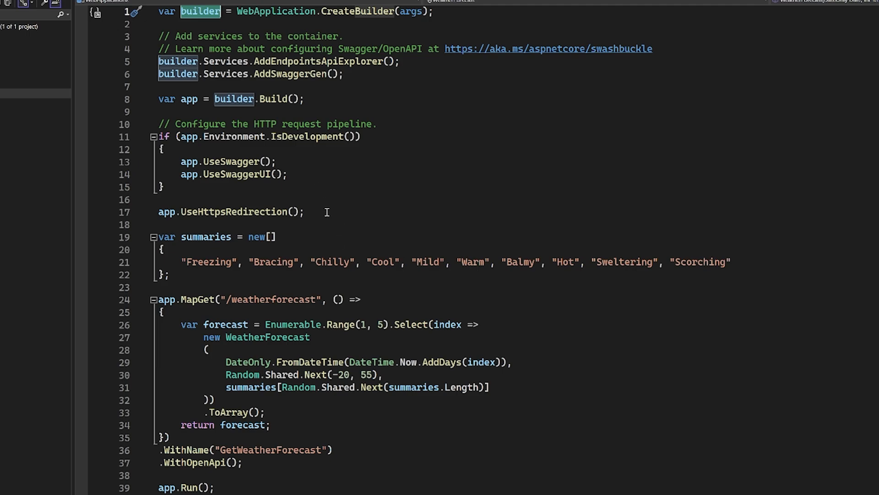
pyautogui.moveTo(362, 222)
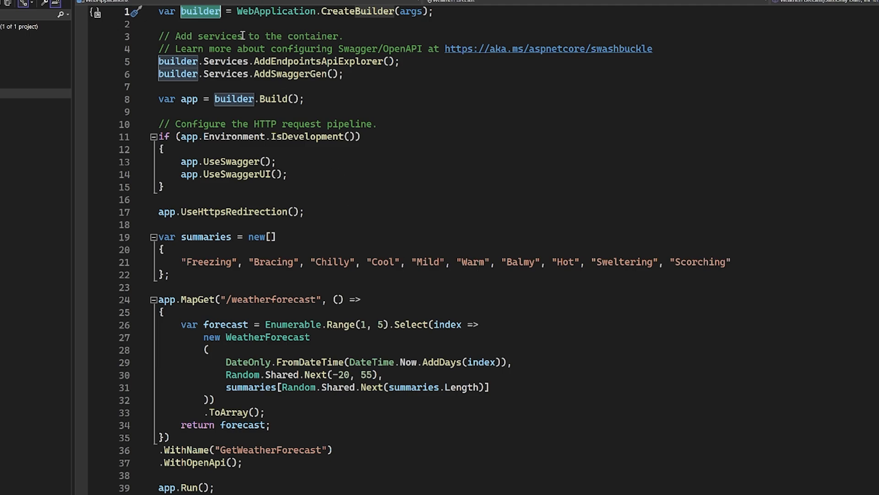
pyautogui.moveTo(313, 169)
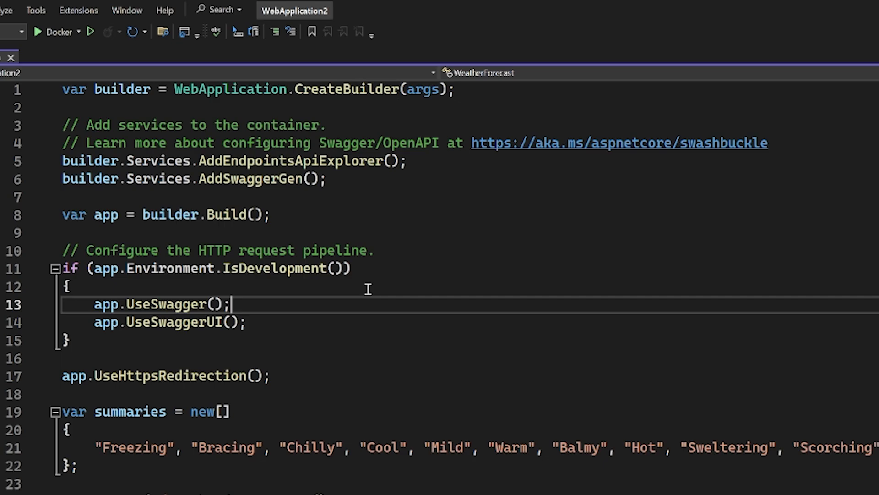
pyautogui.moveTo(63, 124); pyautogui.dragTo(326, 178)
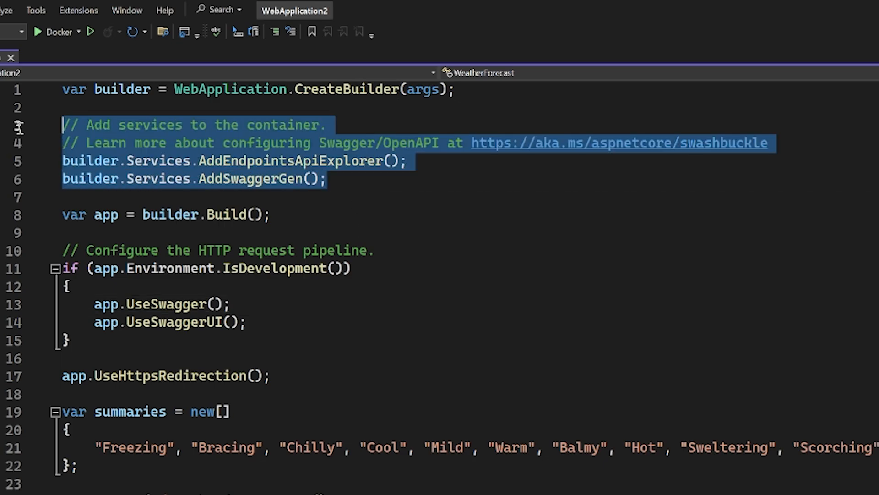
pyautogui.moveTo(296, 193)
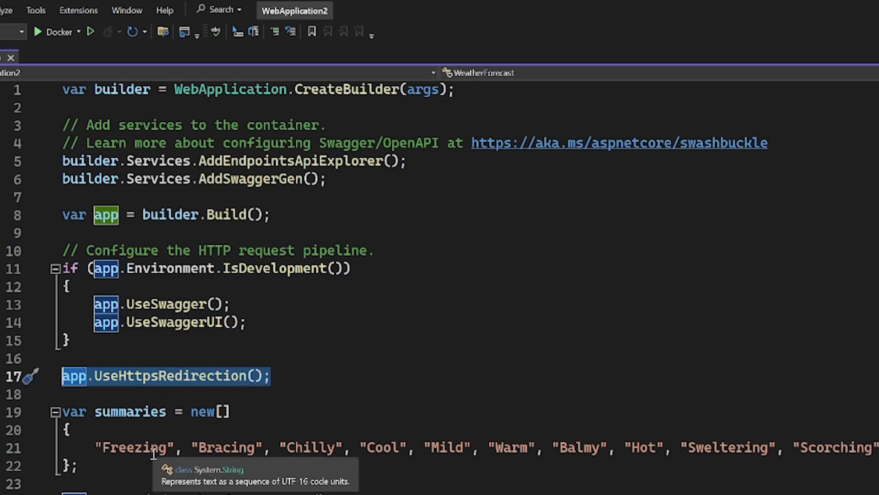
pyautogui.scroll(-3)
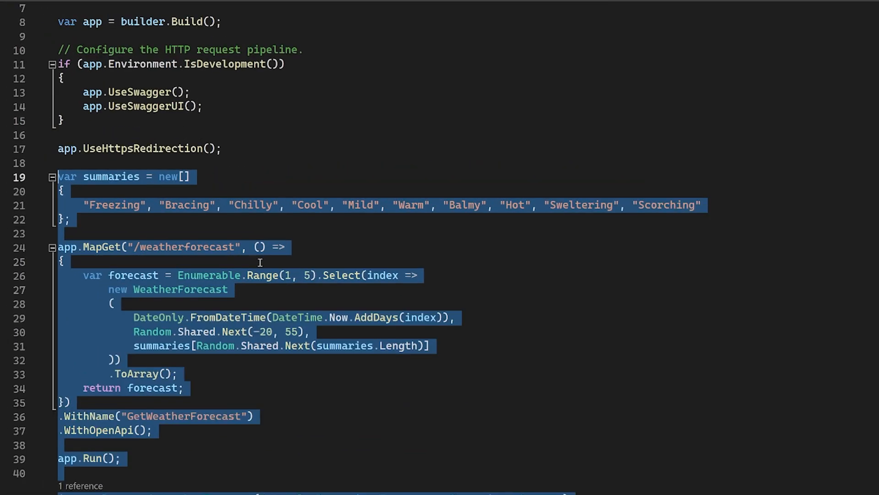
pyautogui.scroll(-3)
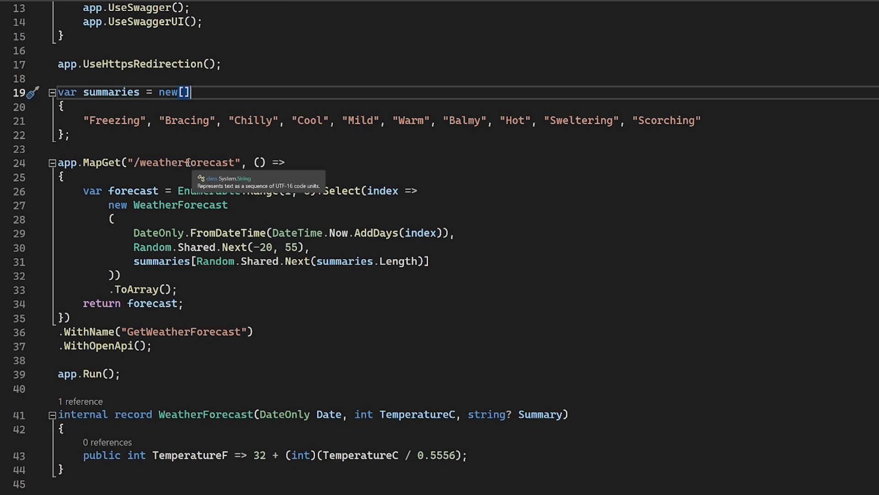
pyautogui.moveTo(189, 147)
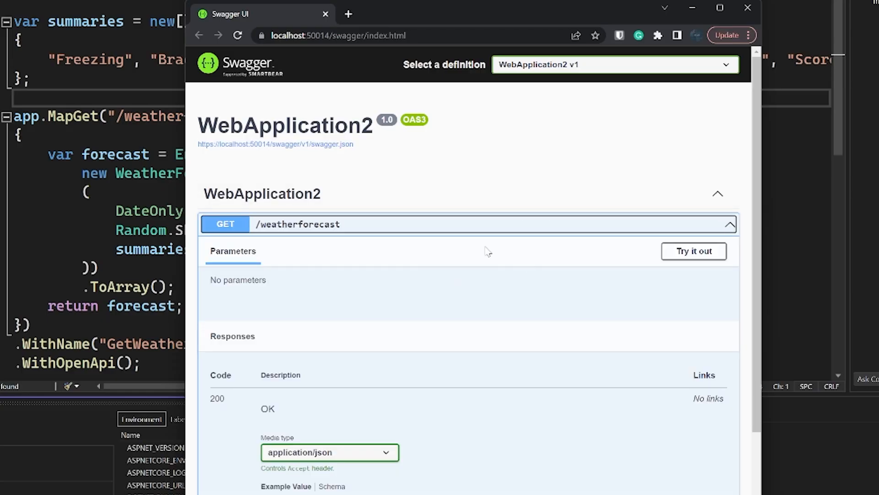
# Execute GET /weatherforecast in Swagger and scroll to the 200 forecast response body.
pyautogui.click(694, 251)
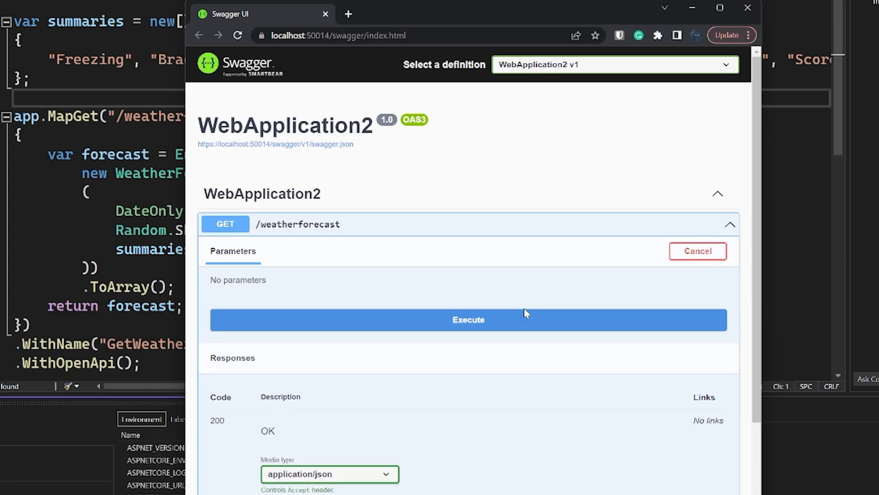
pyautogui.click(468, 320)
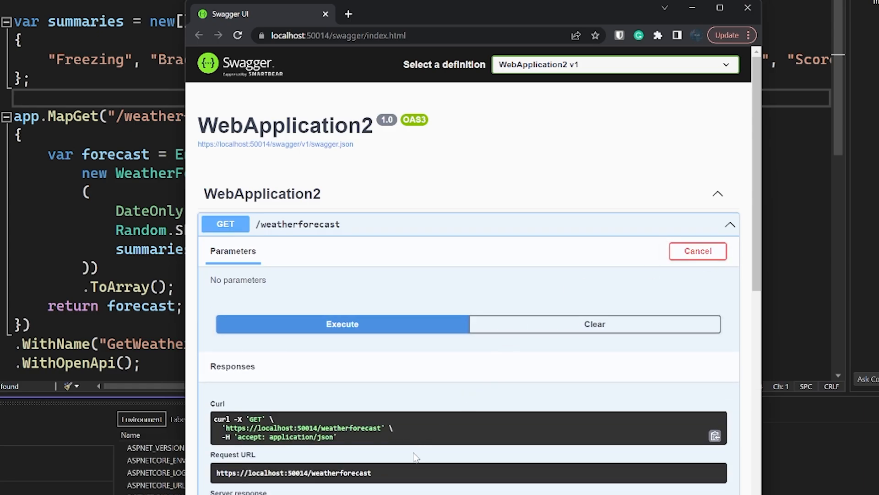
pyautogui.click(342, 323)
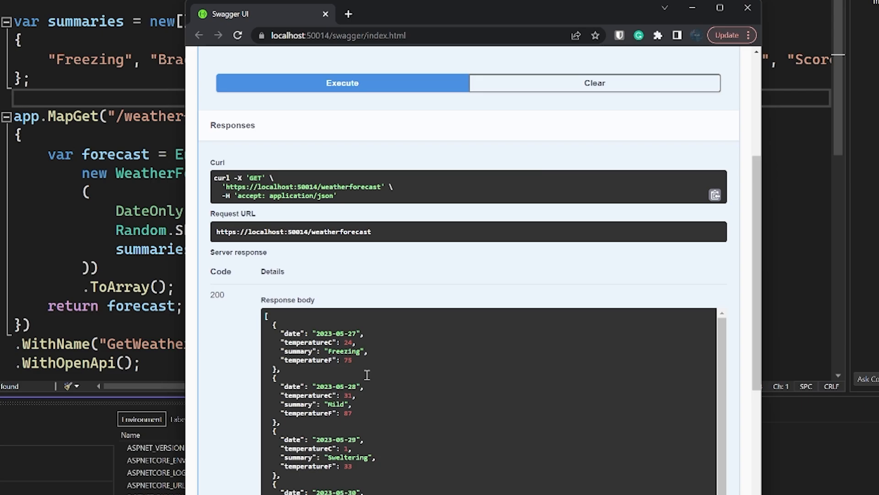
pyautogui.scroll(-3)
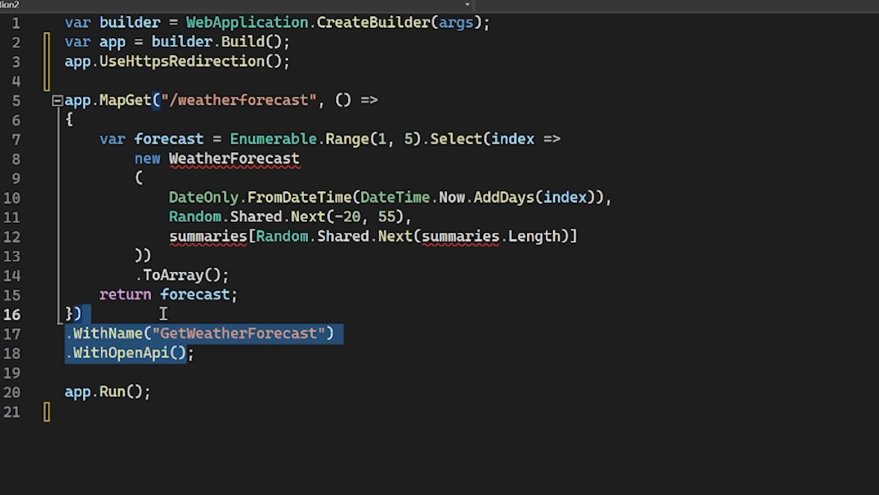
# Remove the WithName and WithOpenApi calls and rename the route to /ourtestapi.
pyautogui.press('Delete')
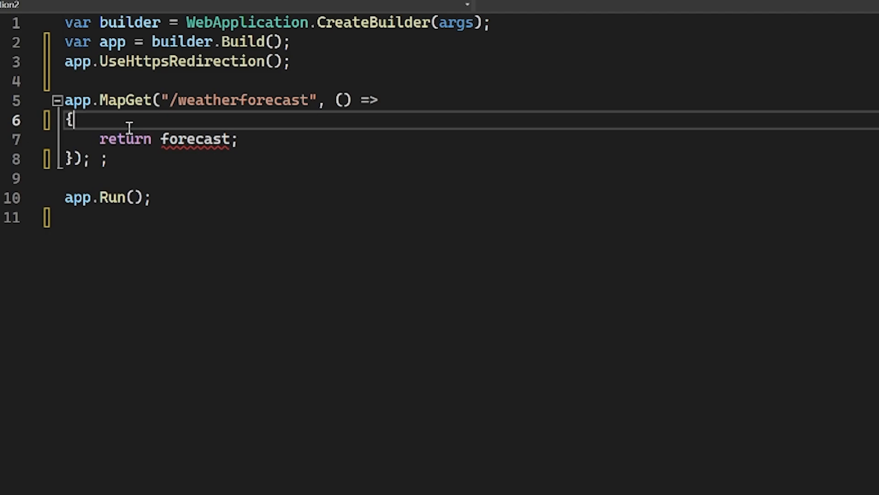
pyautogui.doubleClick(245, 100)
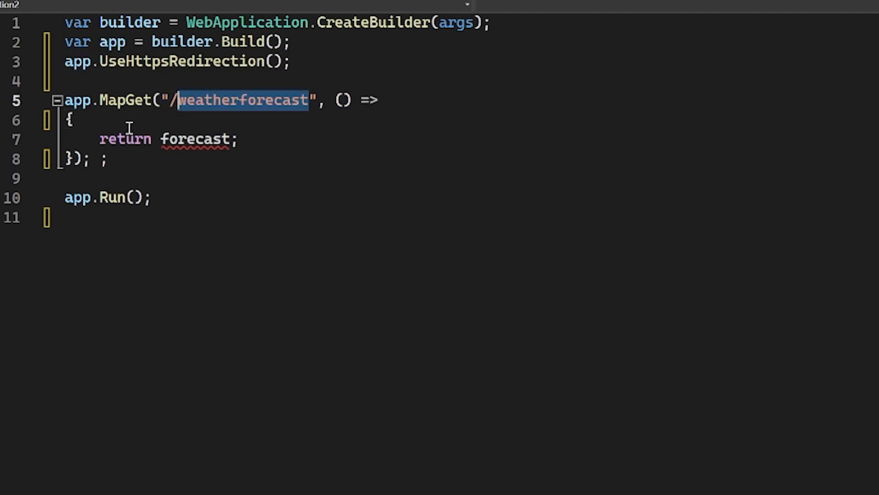
pyautogui.write('ourtestapi')
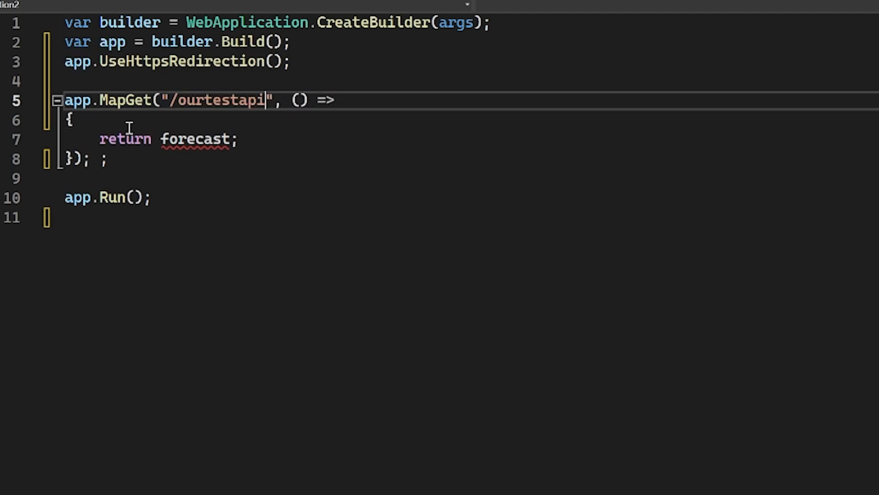
# Replace the forecast return value with new { Name = "Nick" }.
pyautogui.doubleClick(195, 139)
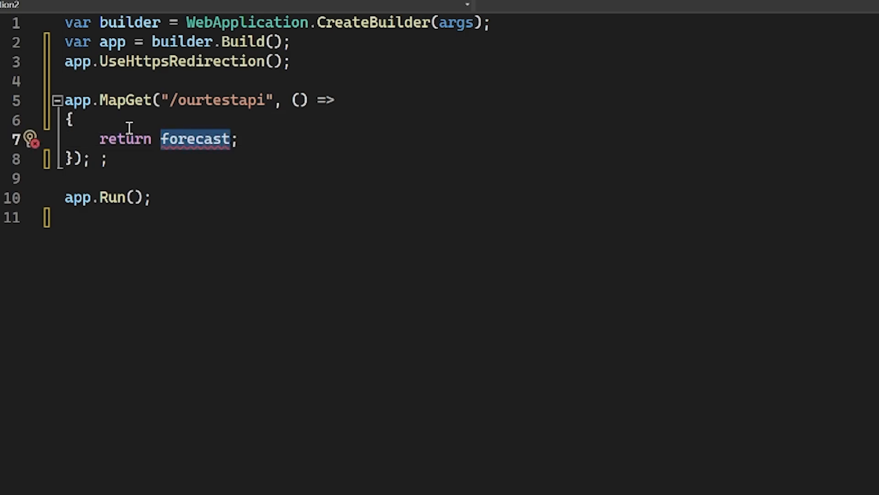
pyautogui.write('new {')
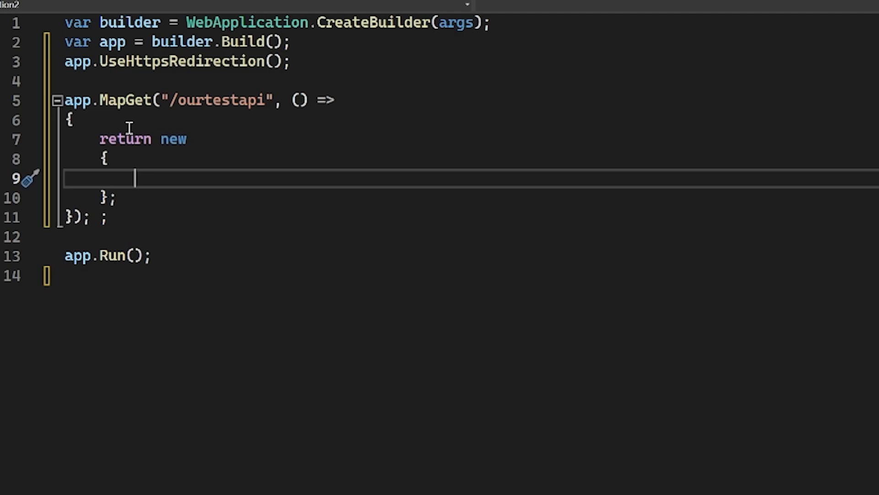
pyautogui.write('N')
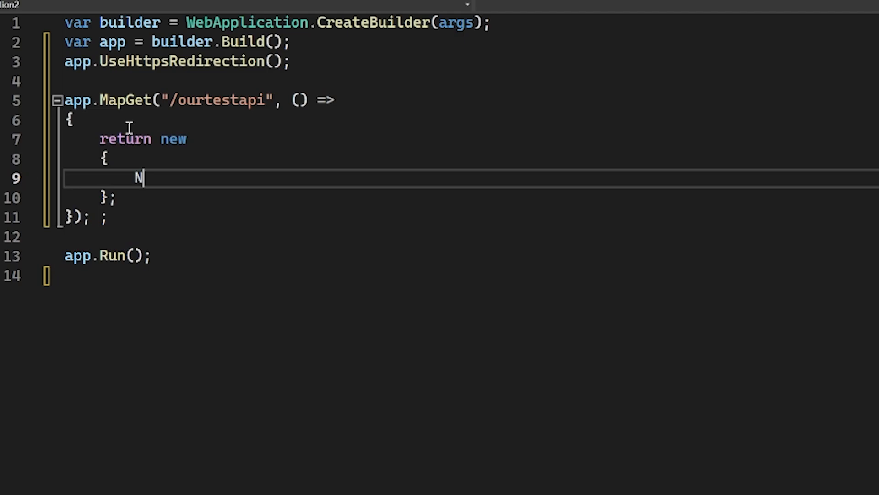
pyautogui.write('ame = "')
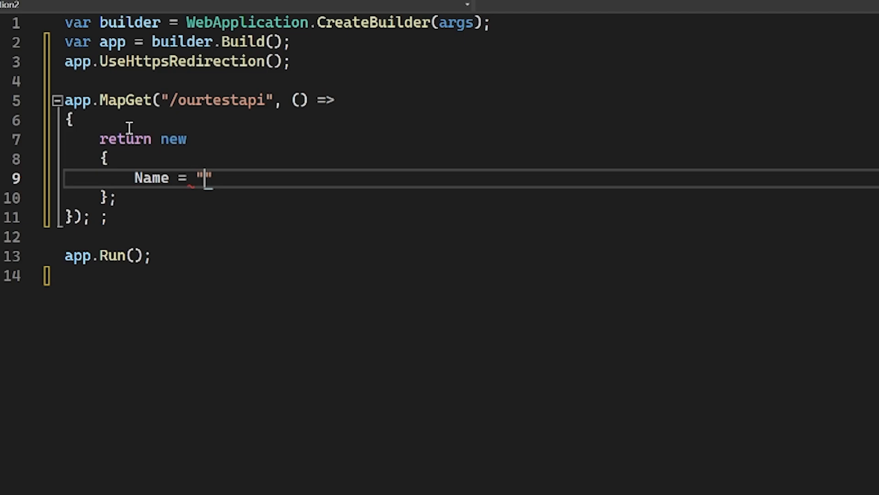
pyautogui.write('Nick",')
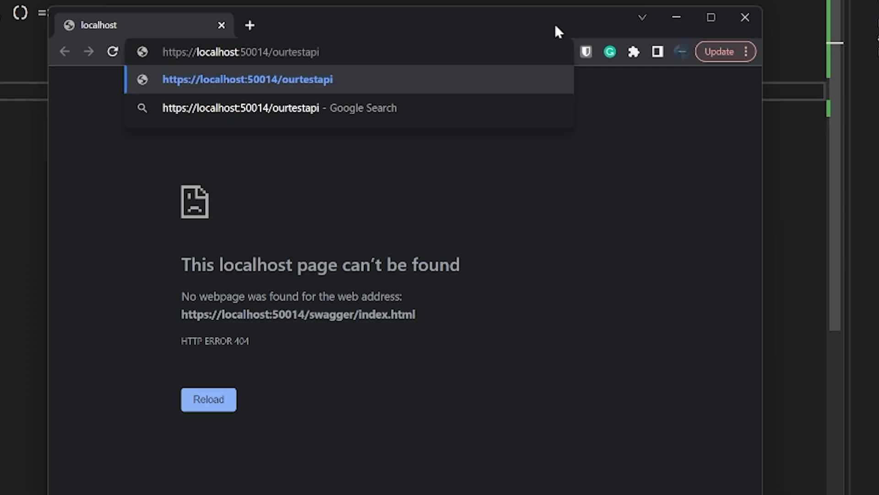
# Load localhost:50014/ourtestapi in Chrome and highlight Nick in the JSON response.
pyautogui.press('Enter')
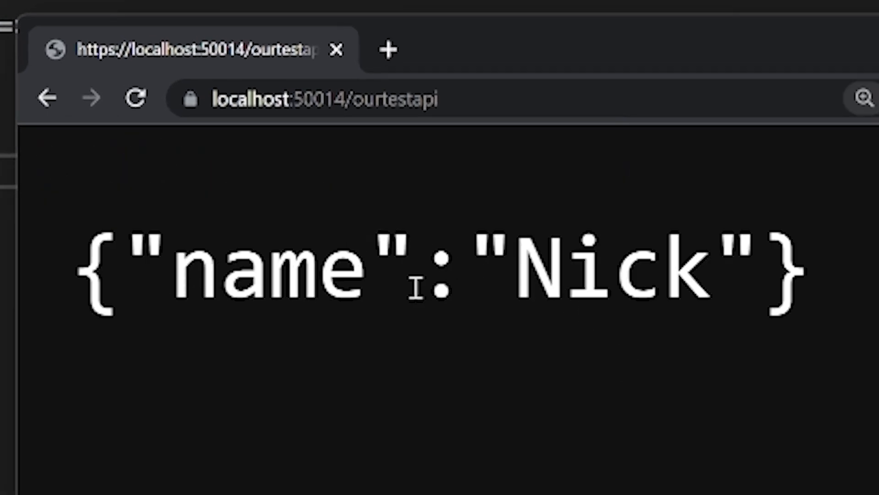
pyautogui.doubleClick(611, 270)
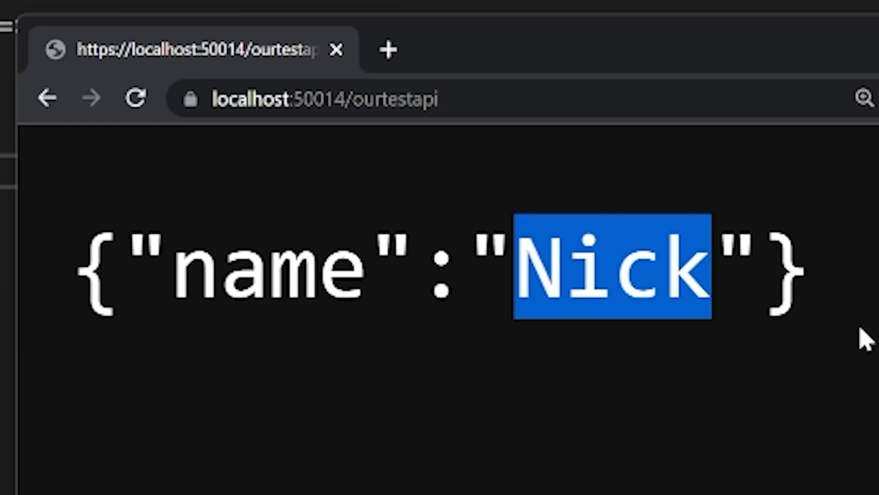